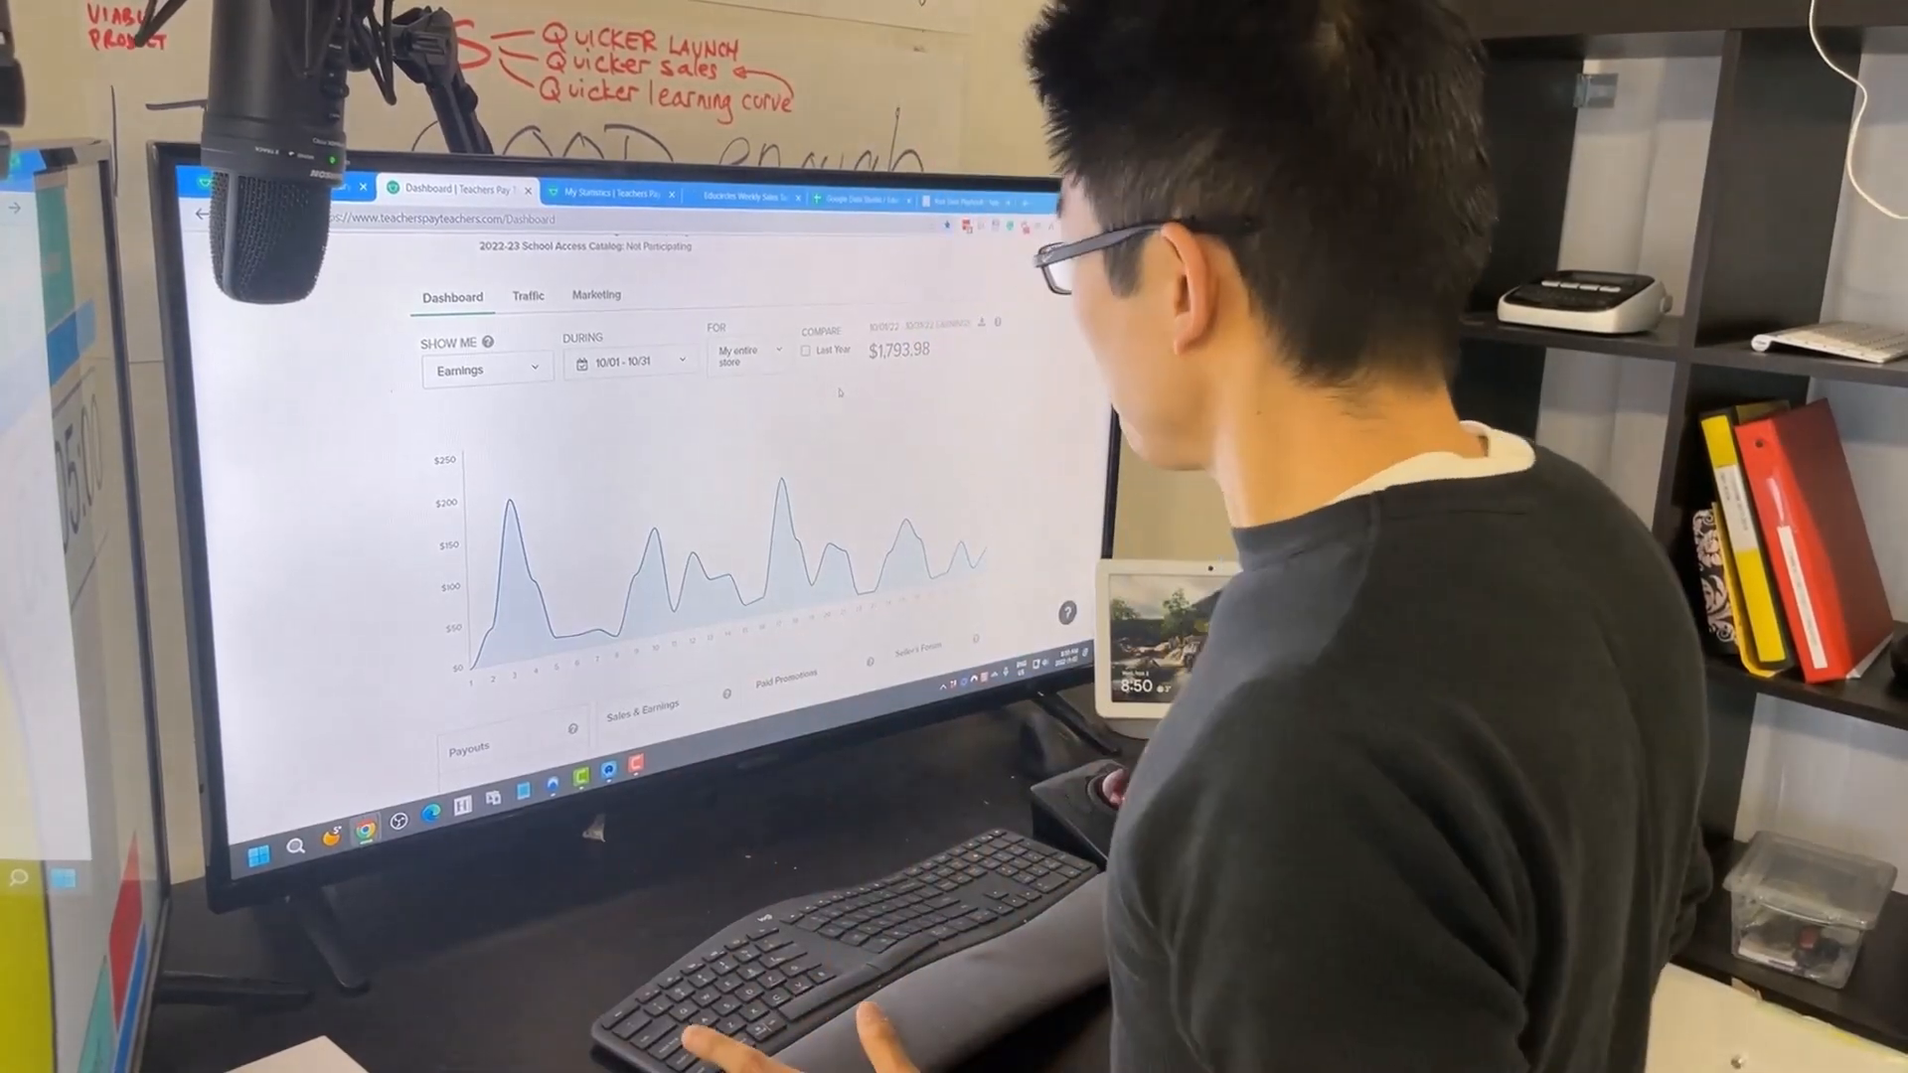
Enable Compare Last Year on the October 10/01–10/31 earnings chart
click(805, 350)
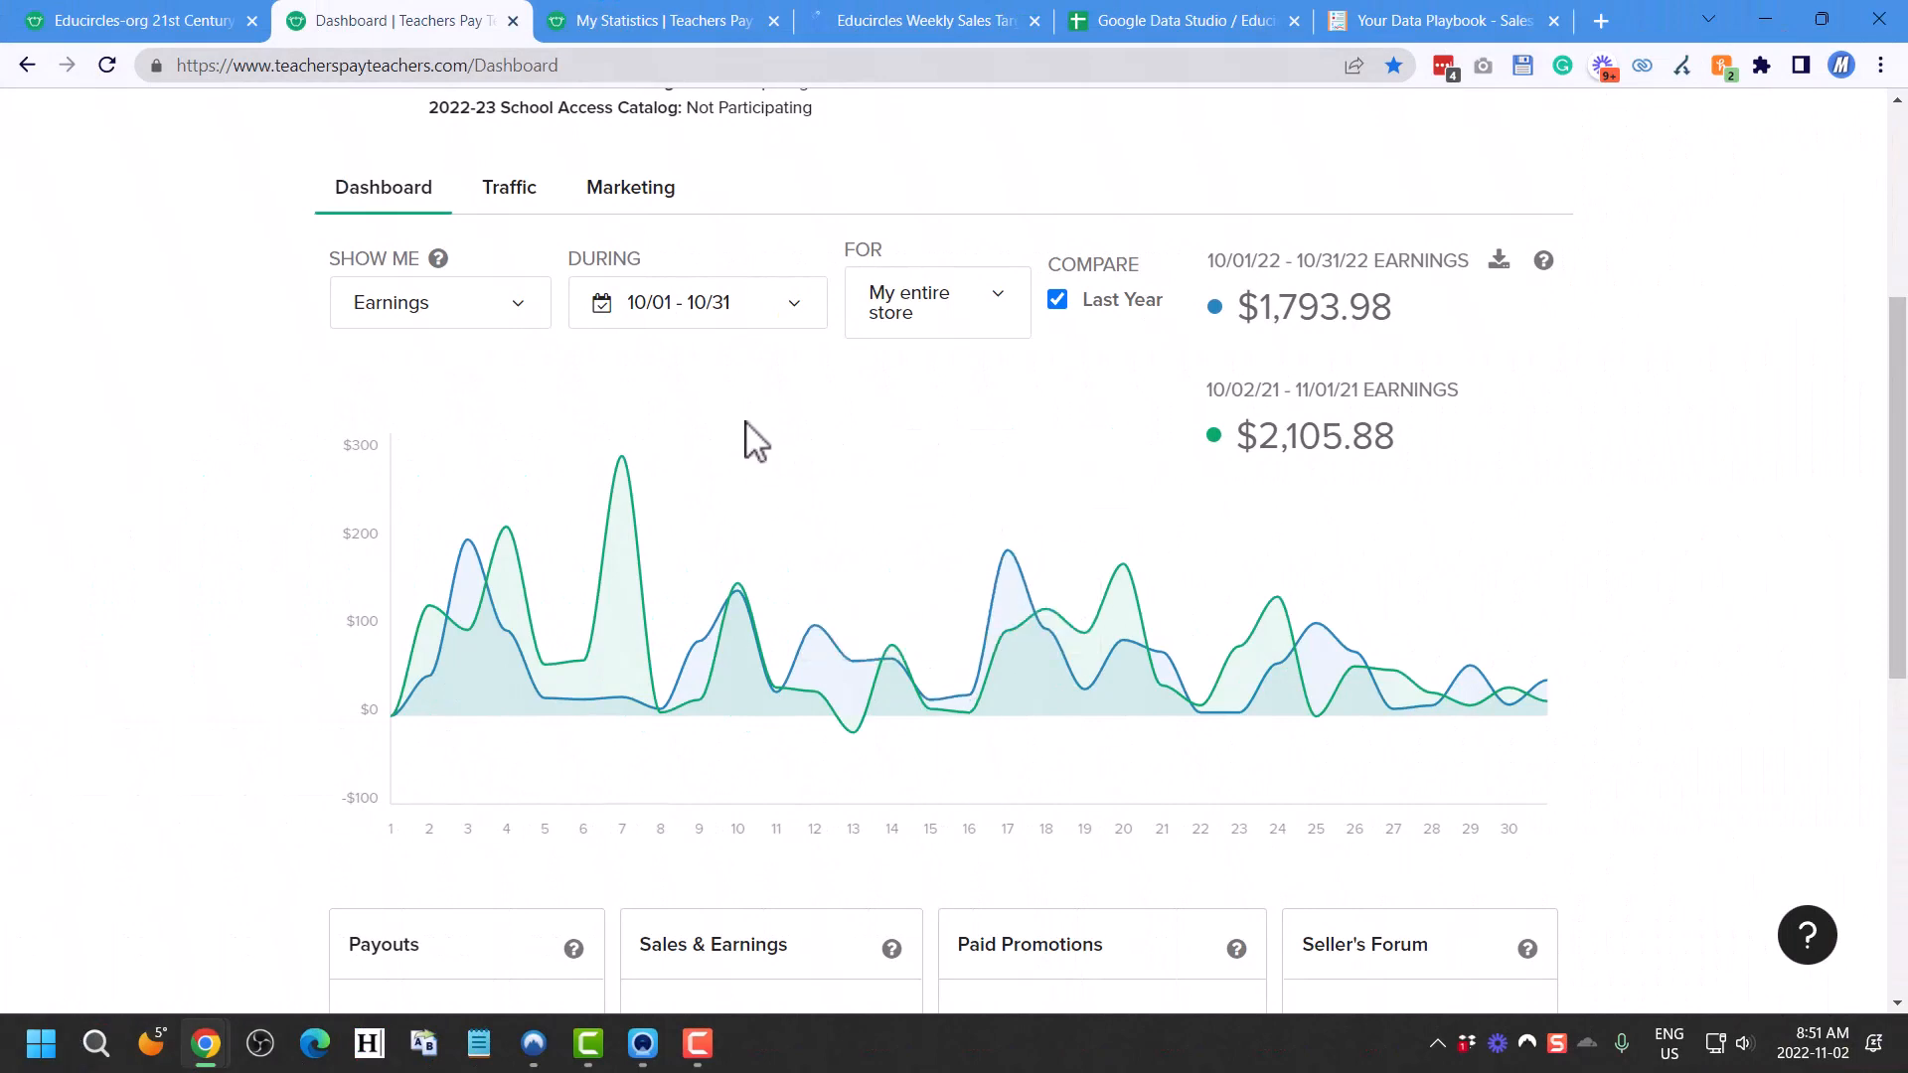
mouse_move(570, 349)
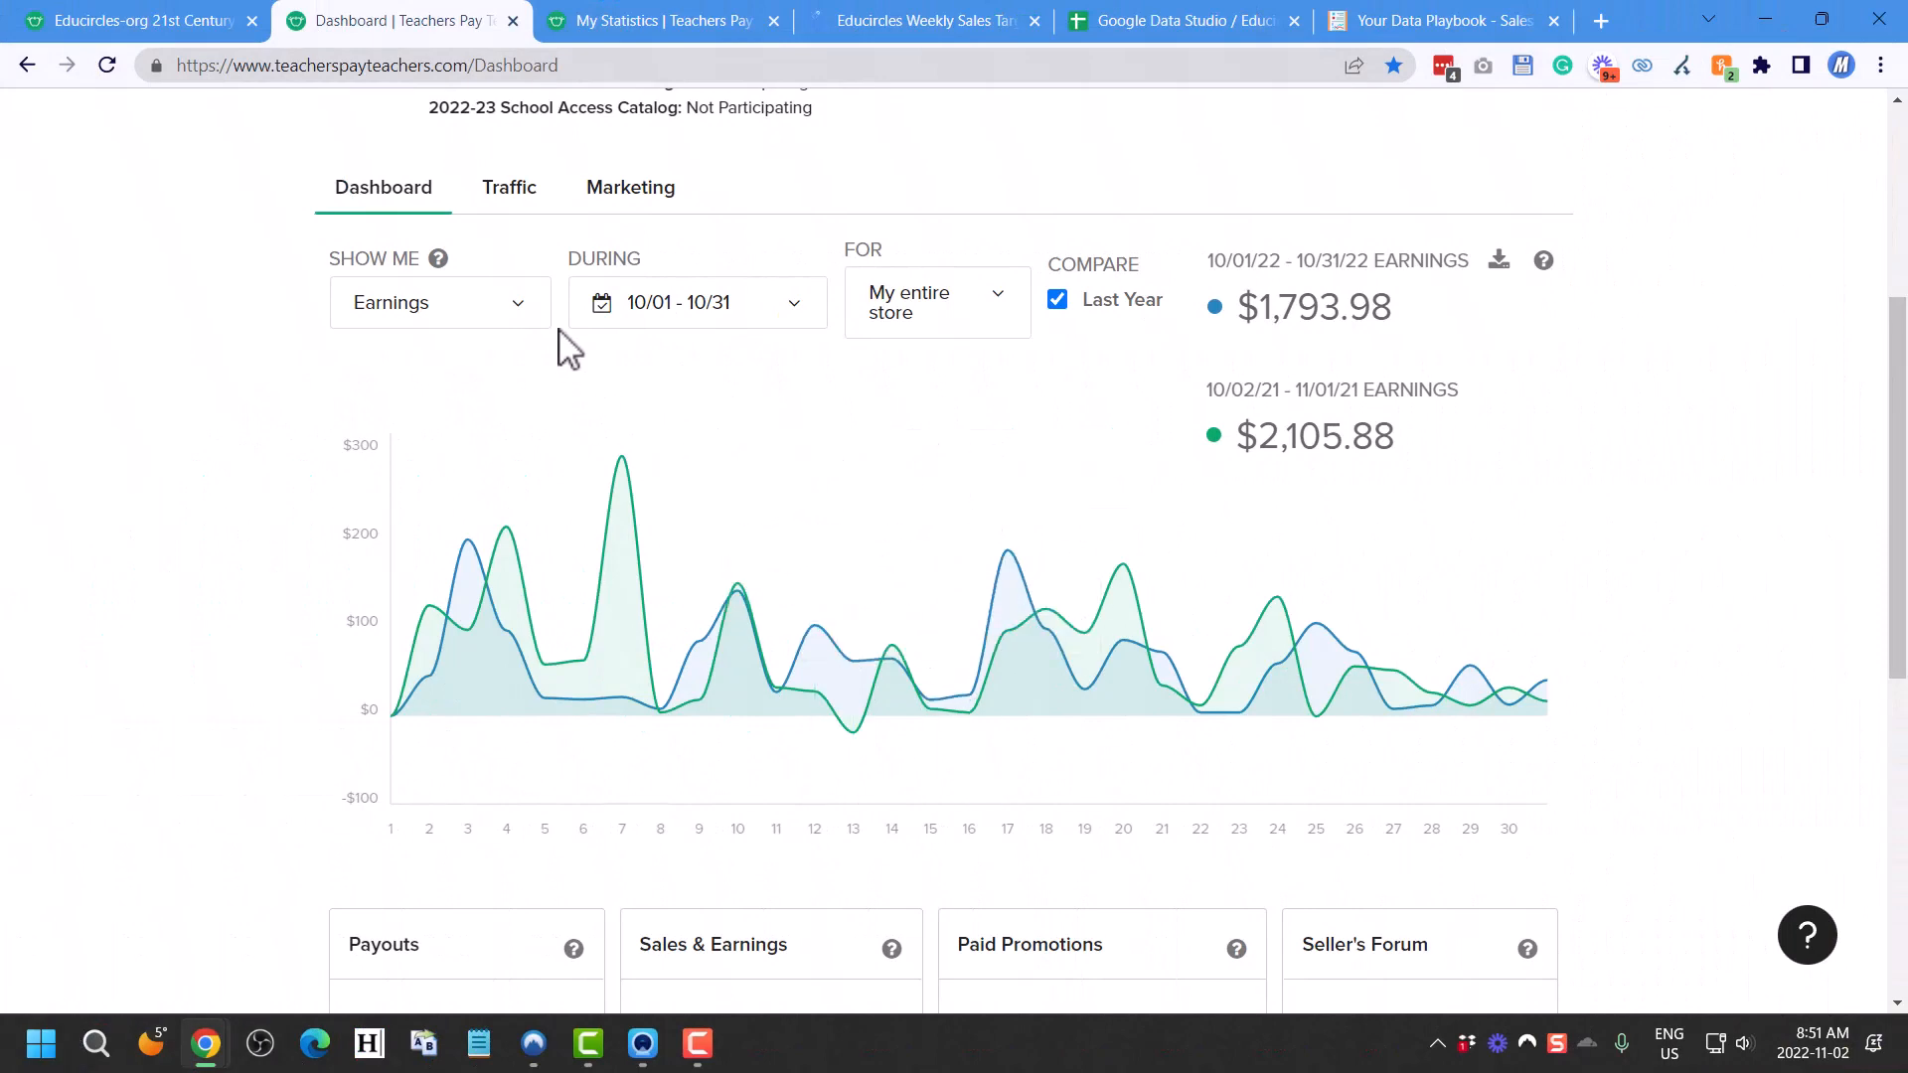
Switch the Show Me metric from Earnings to Conversions for October
click(439, 302)
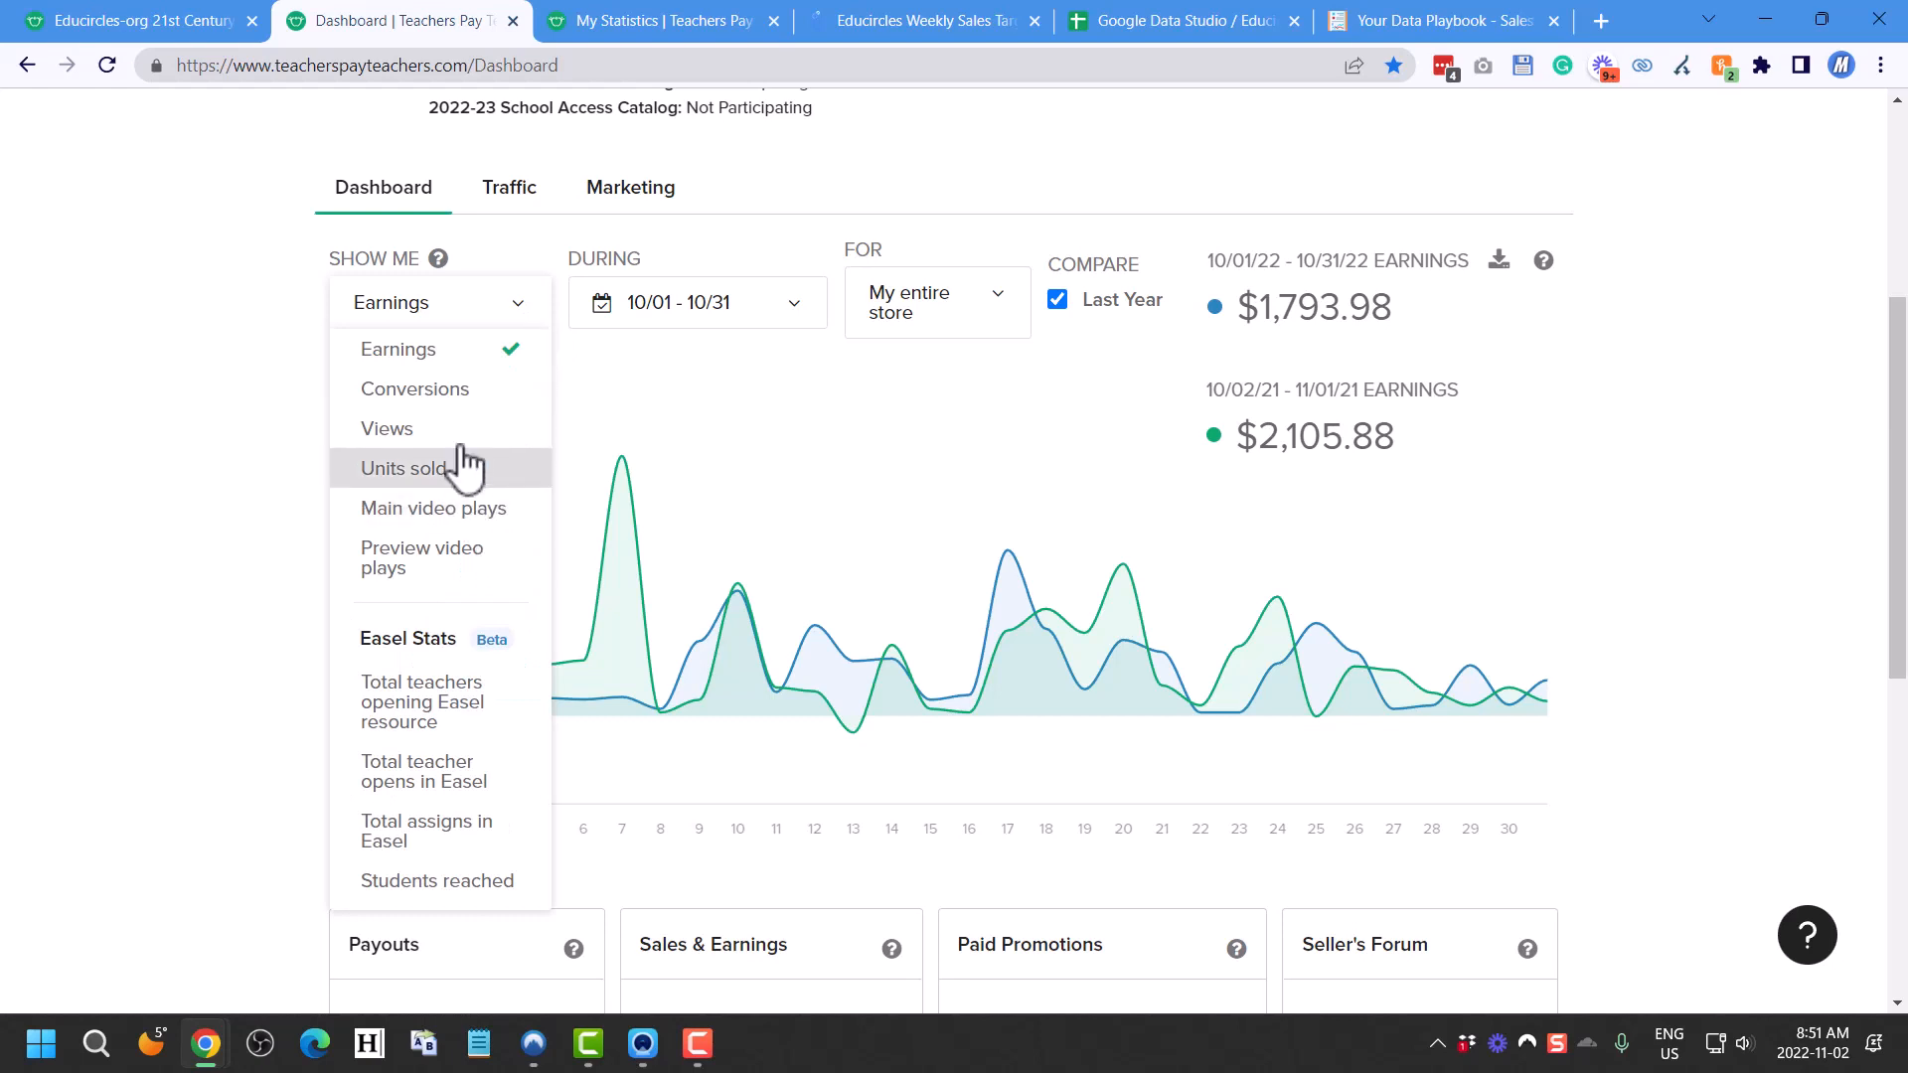
click(413, 388)
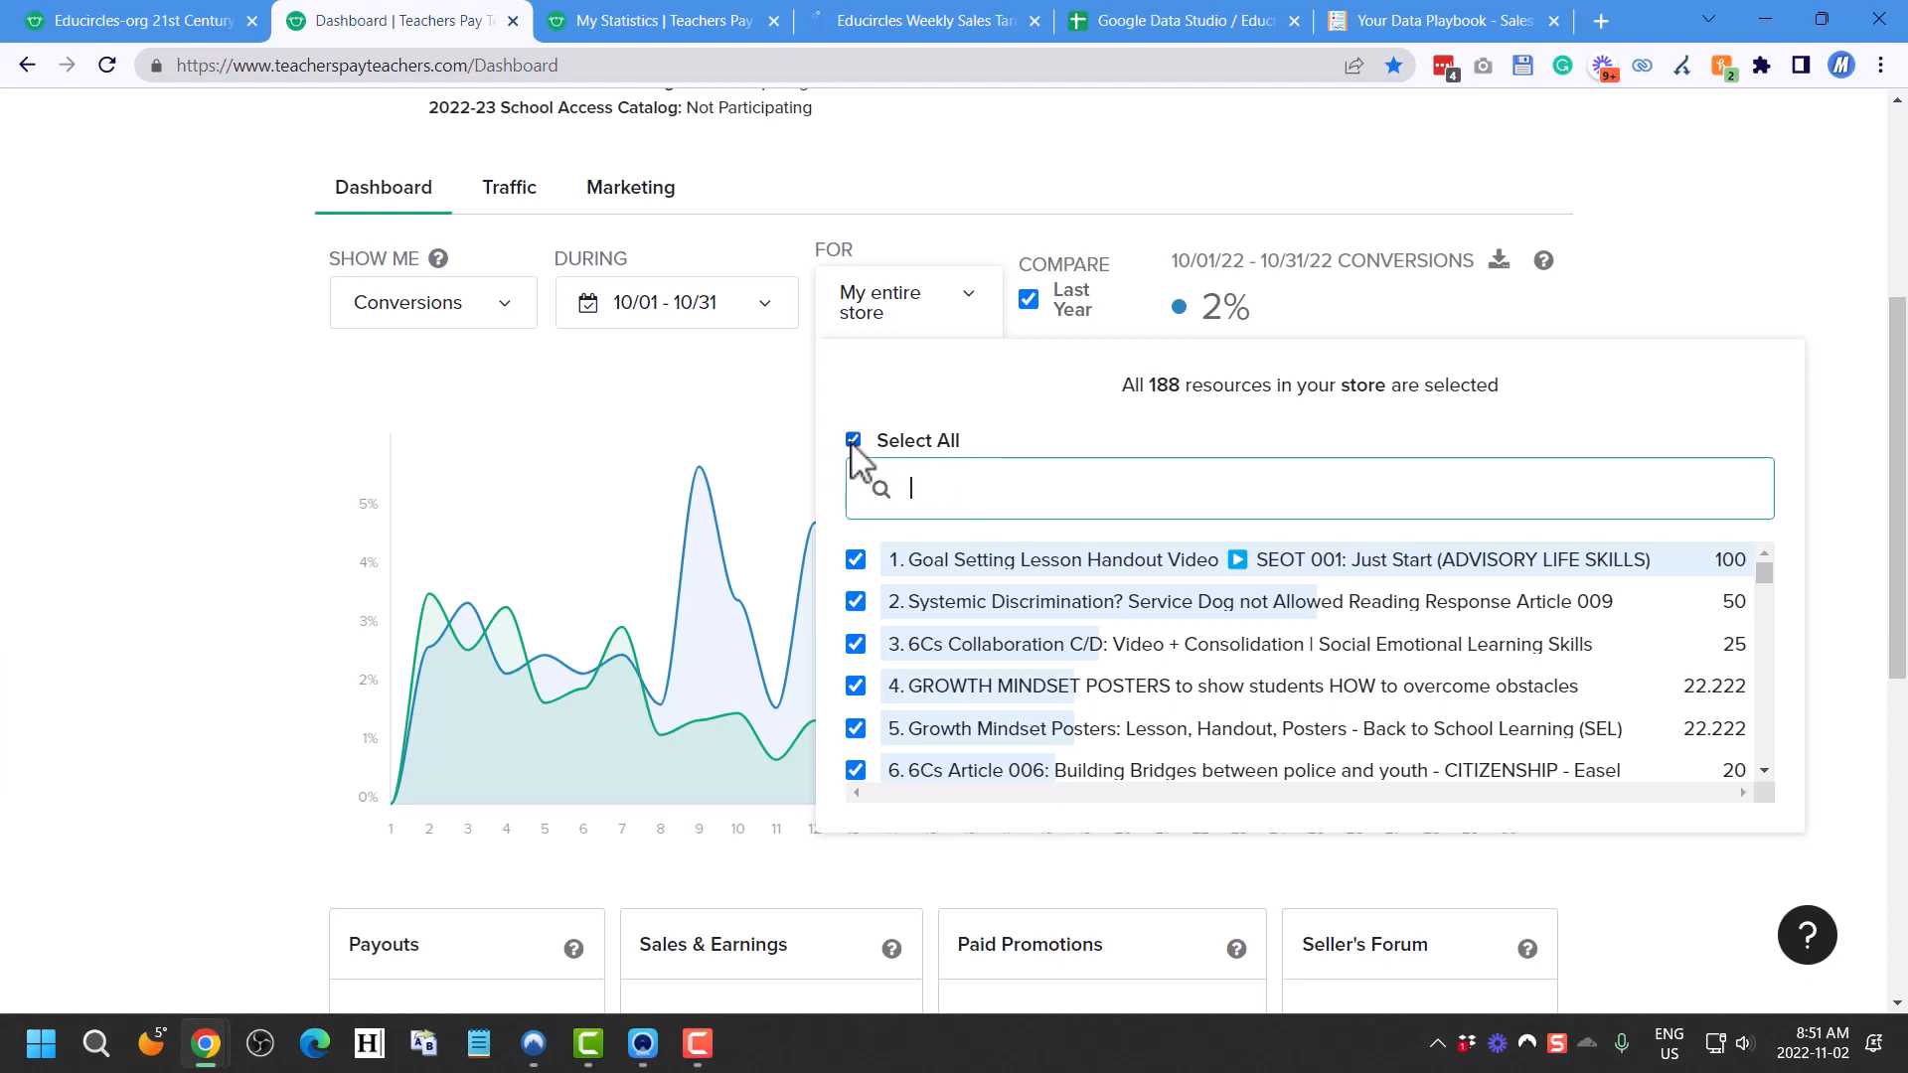
Filter the chart to the Reading Comprehension Strategies MEGA Bundle and turn off Compare Last Year
text(reading)
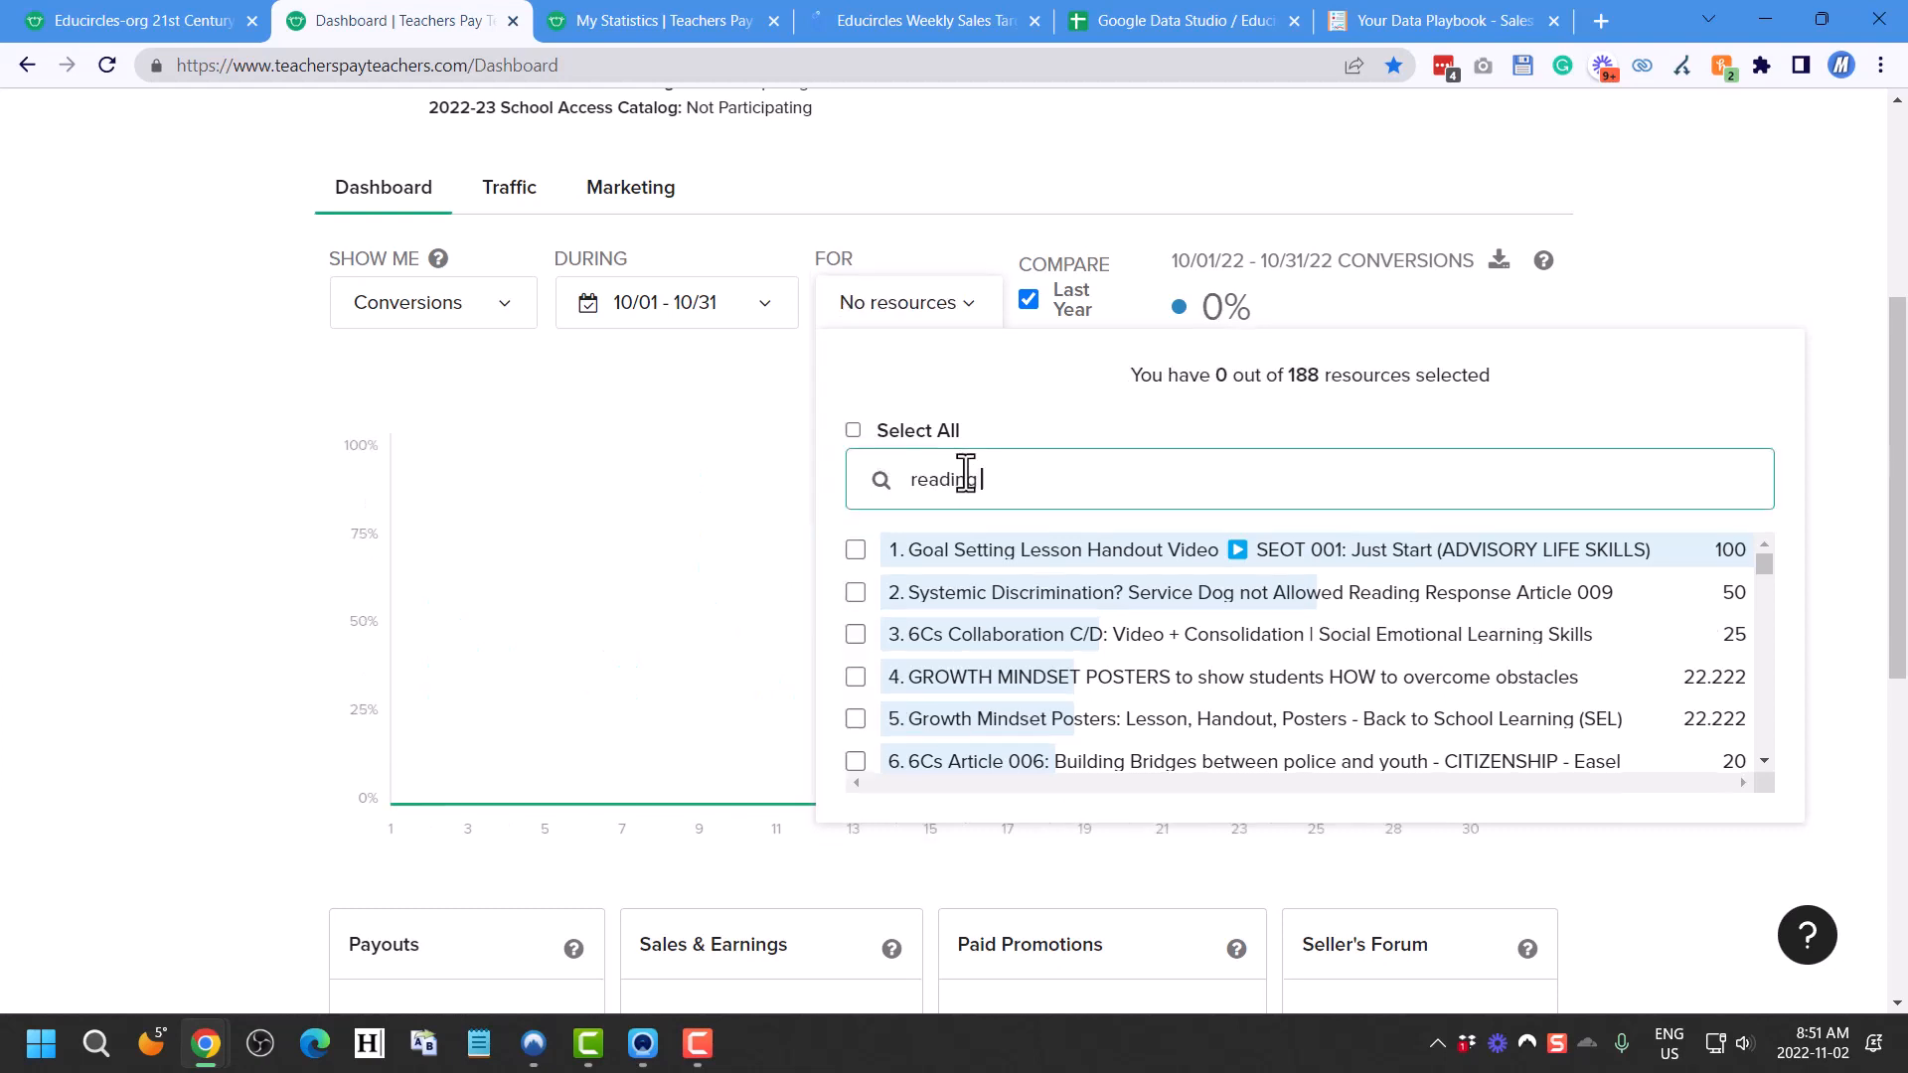
text(megfa)
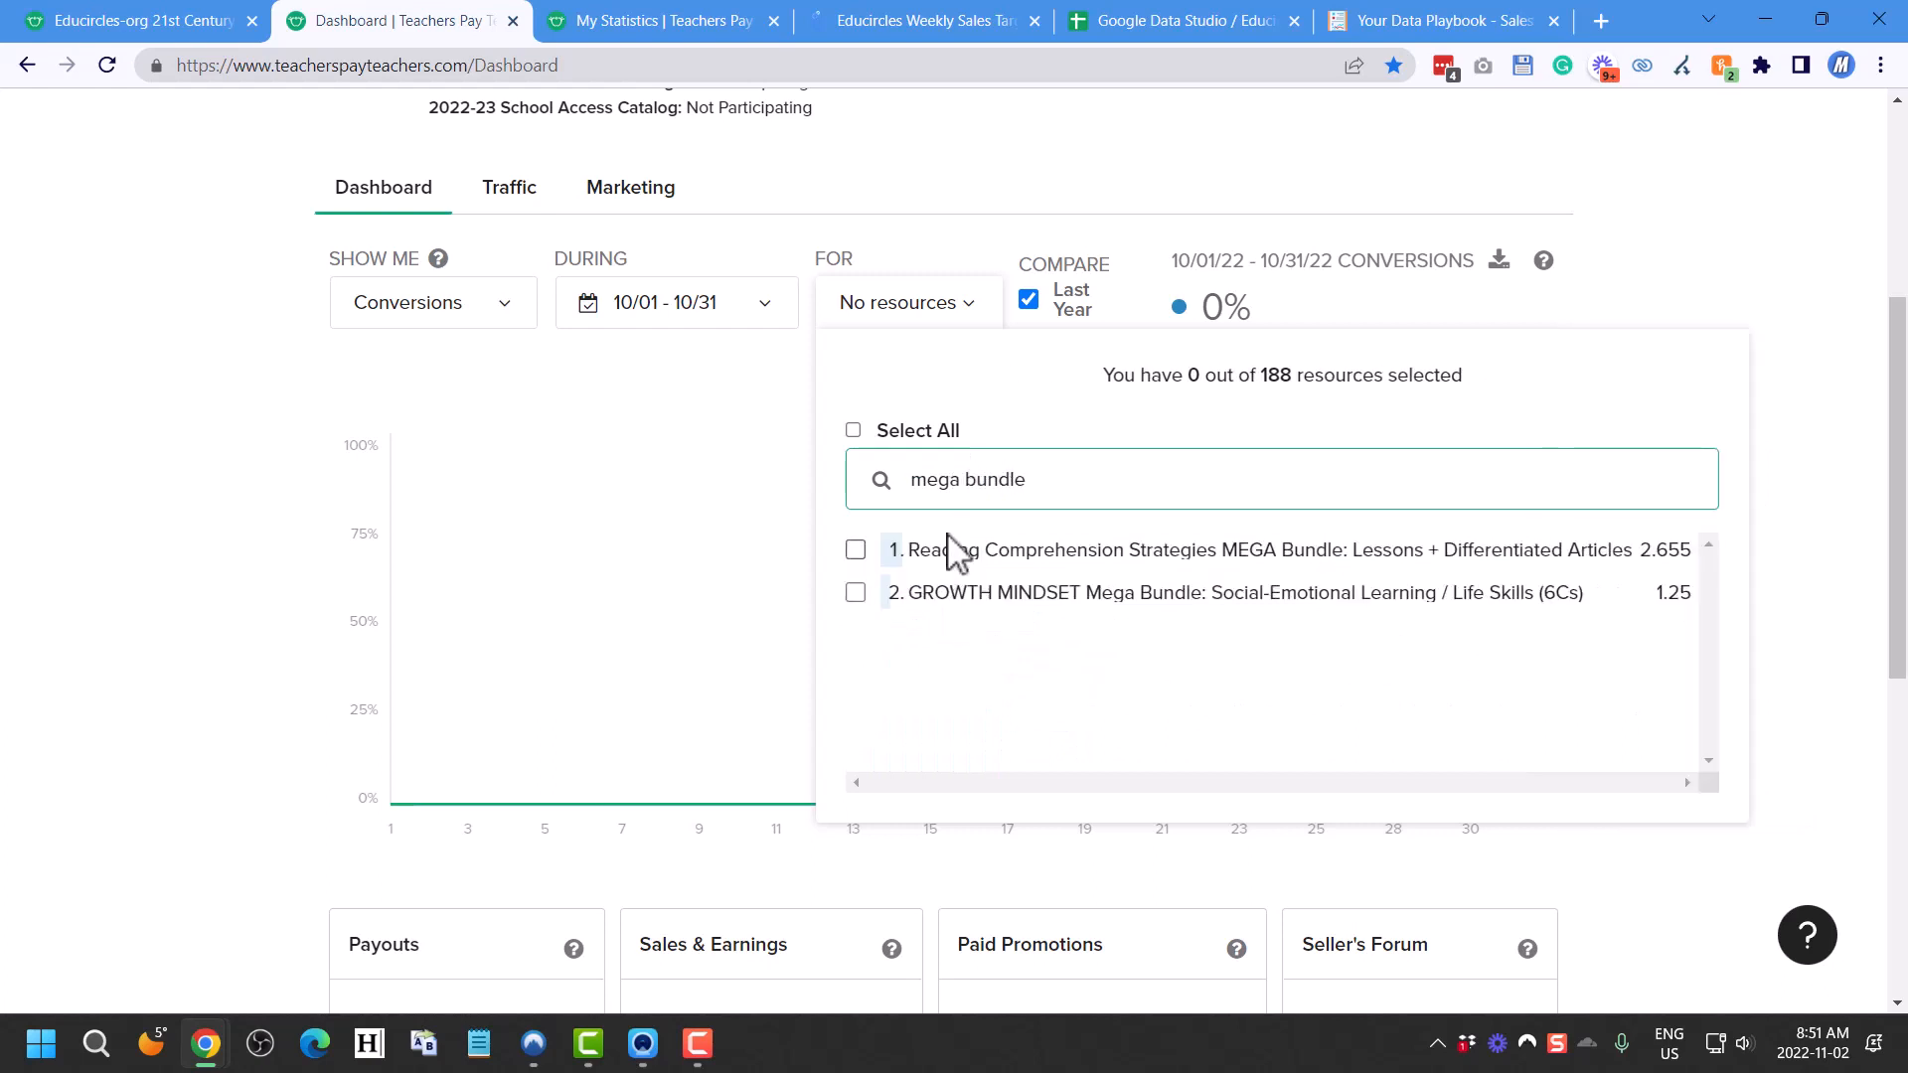
click(855, 548)
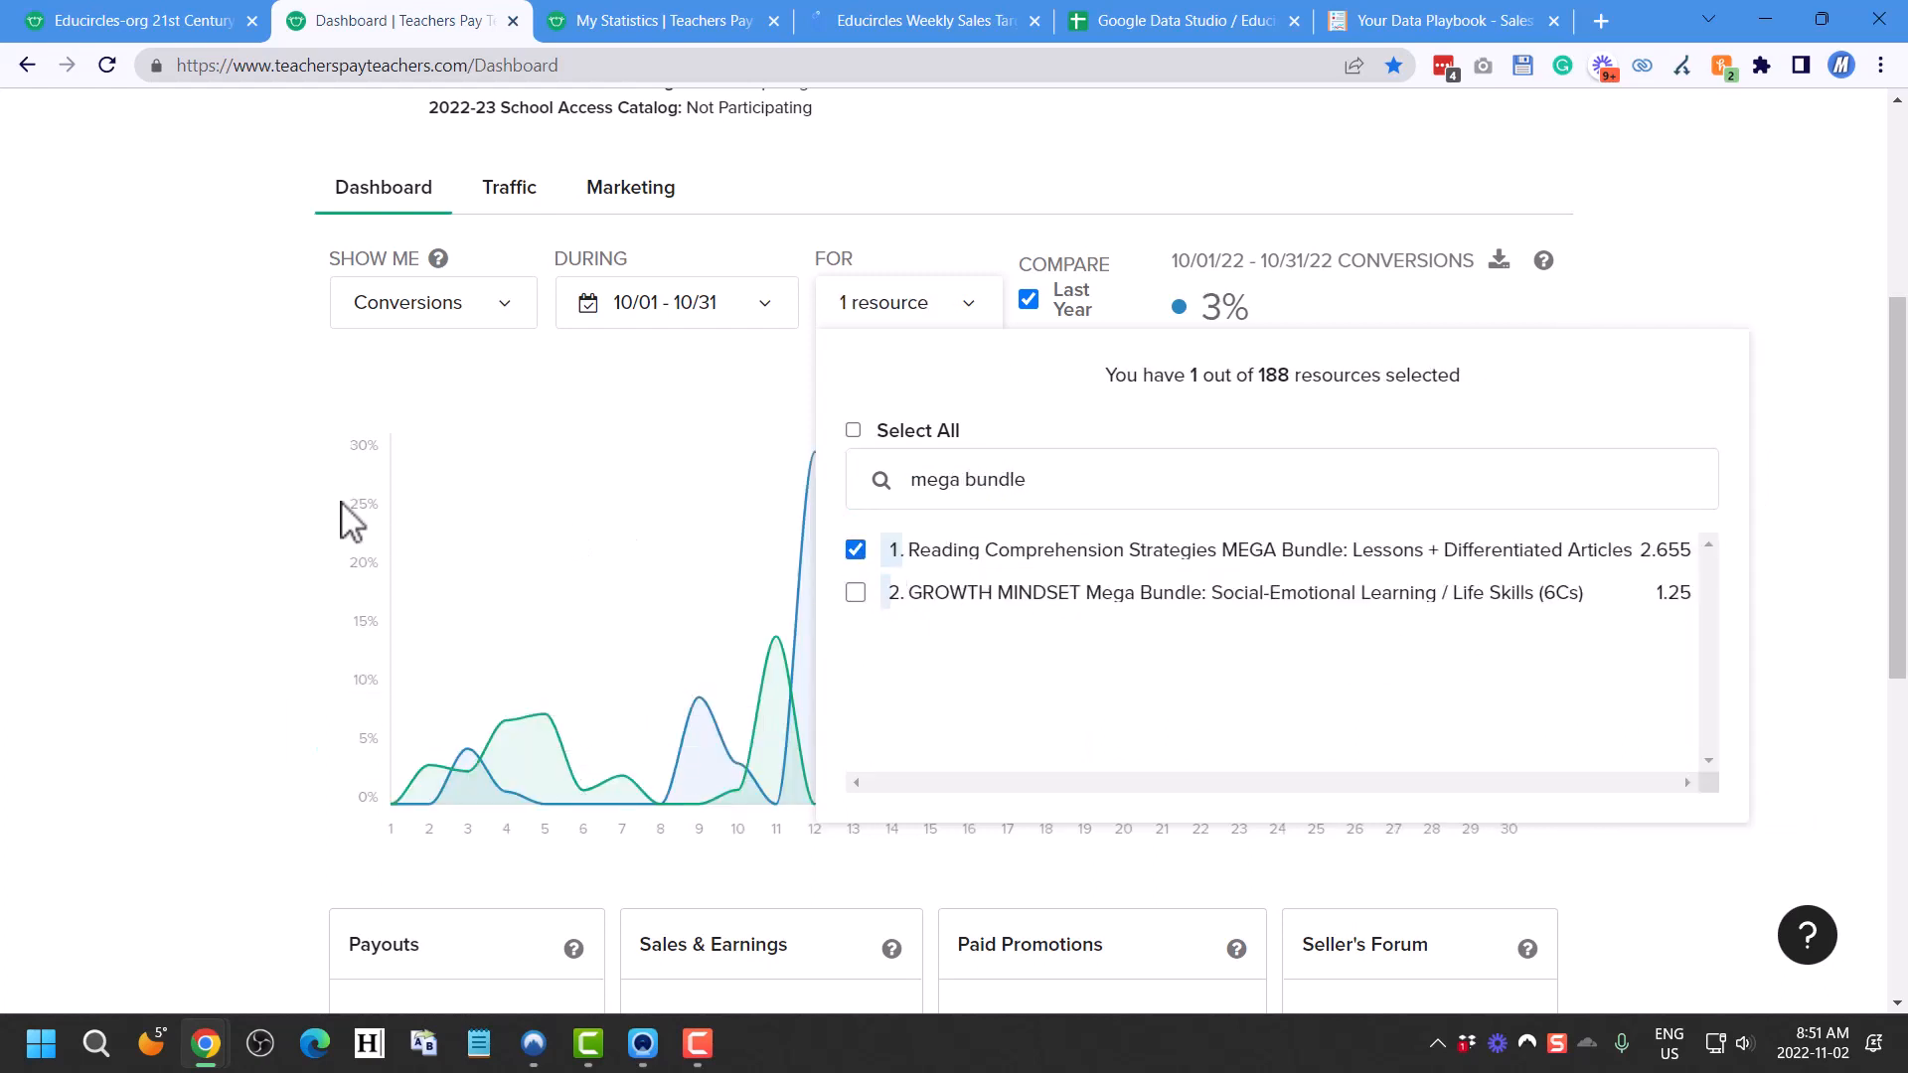
click(1028, 298)
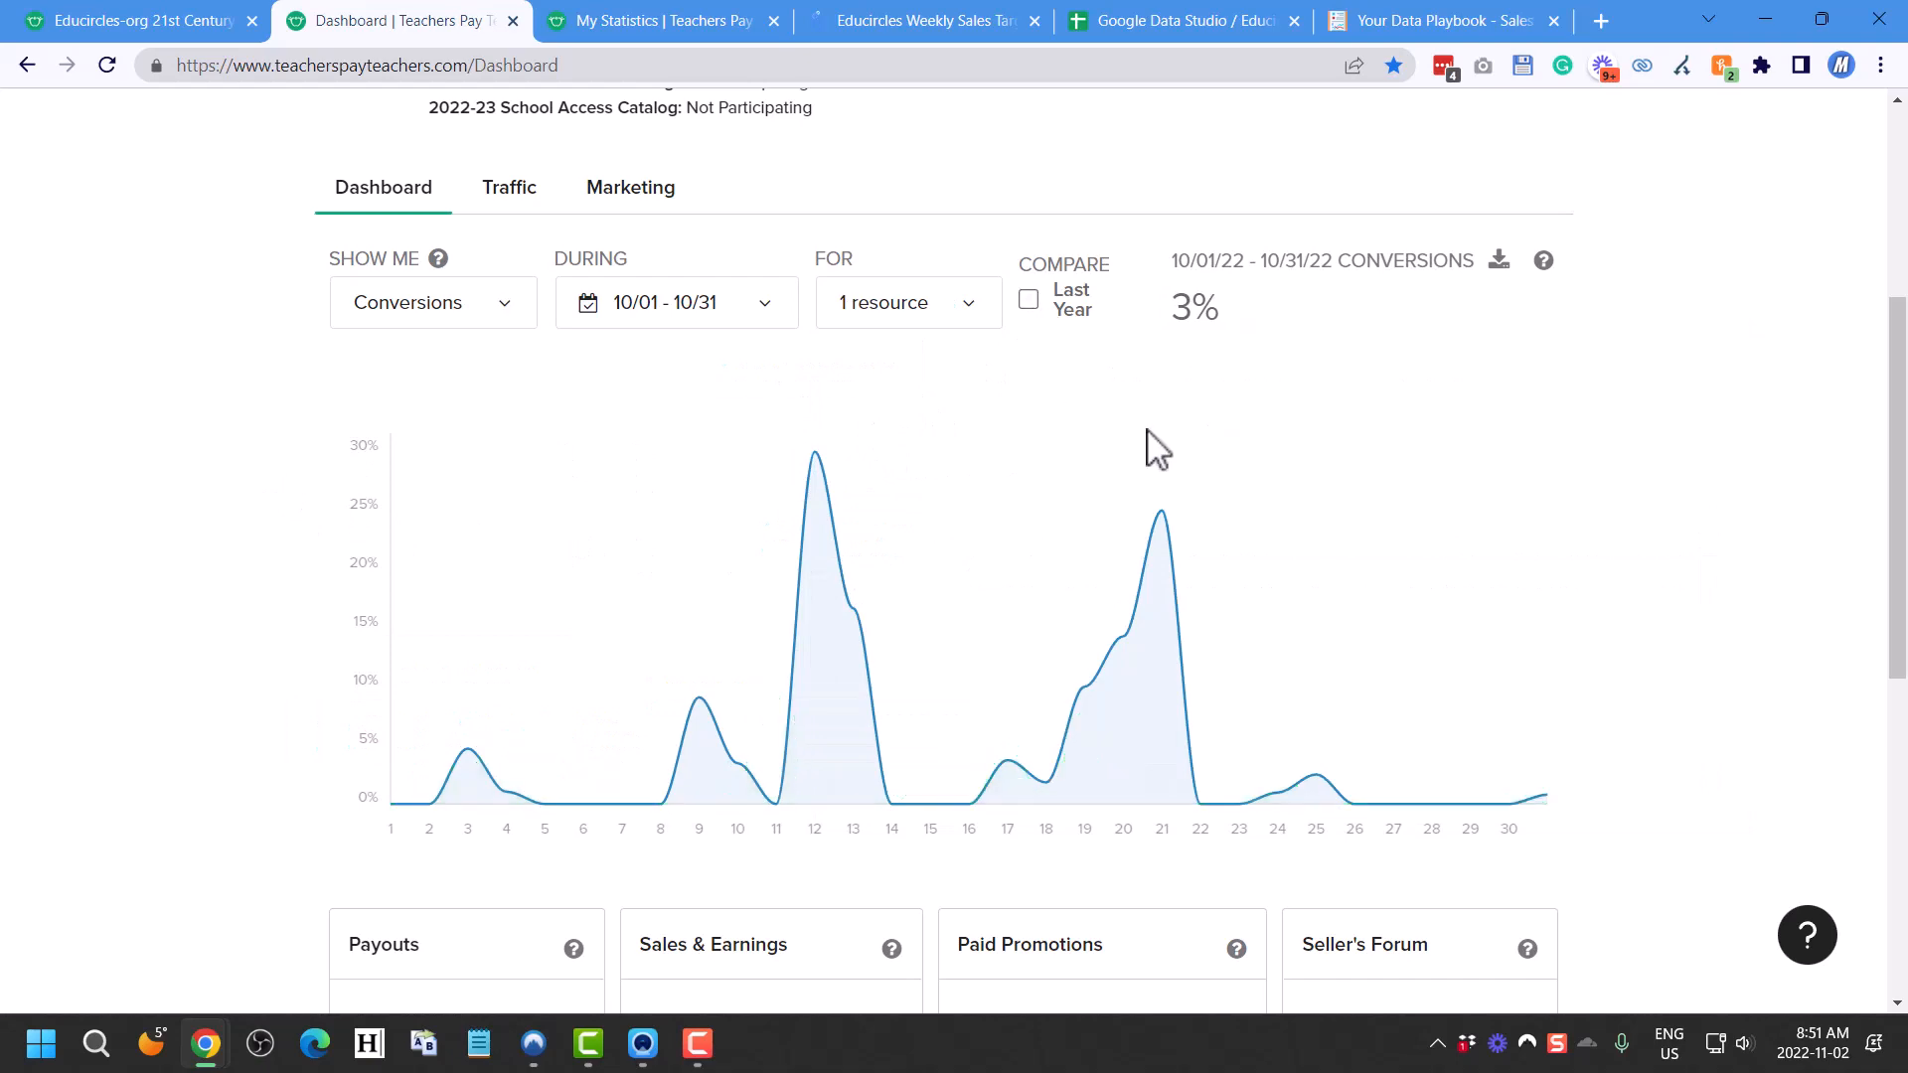